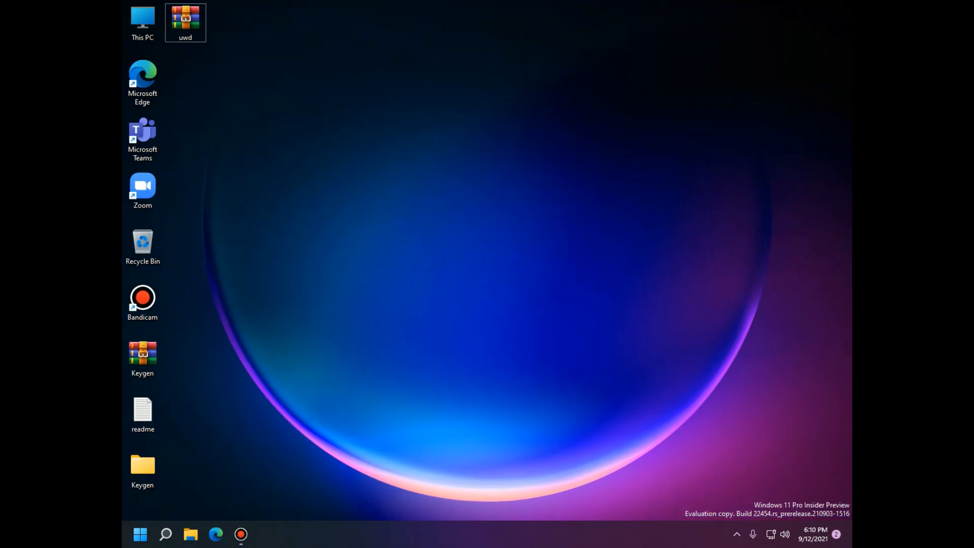
Reveal the full action list, including WinRAR choices, for the uwd archive on the desktop
right_click(185, 18)
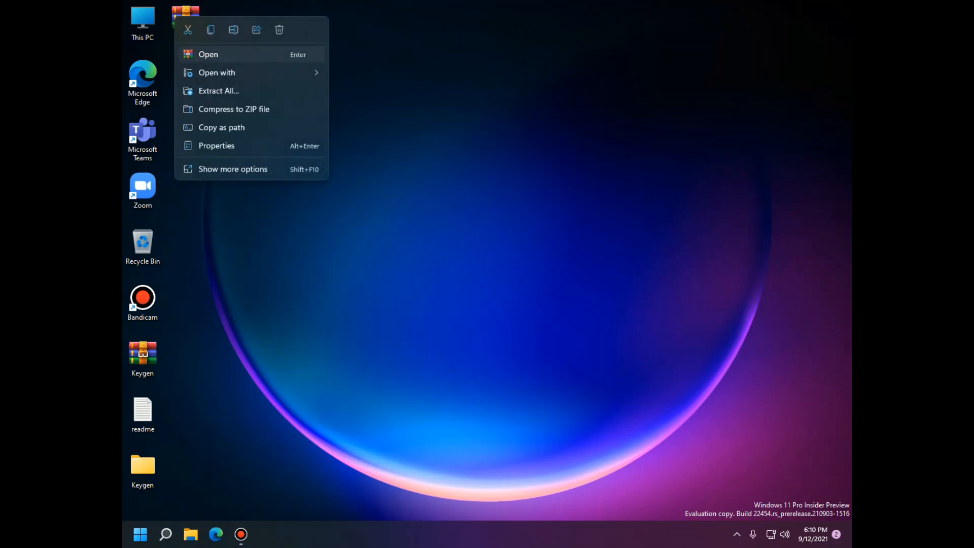
mouse_move(223, 146)
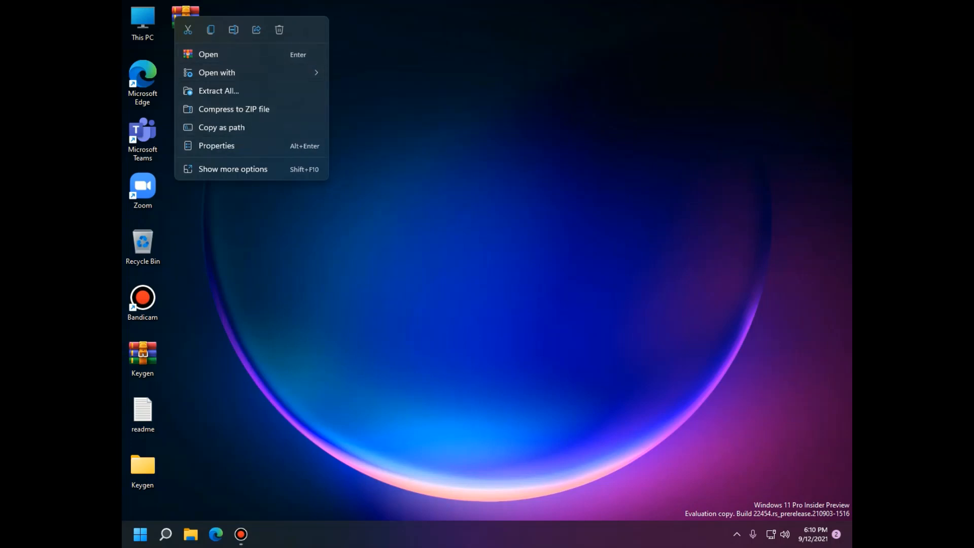
left_click(232, 168)
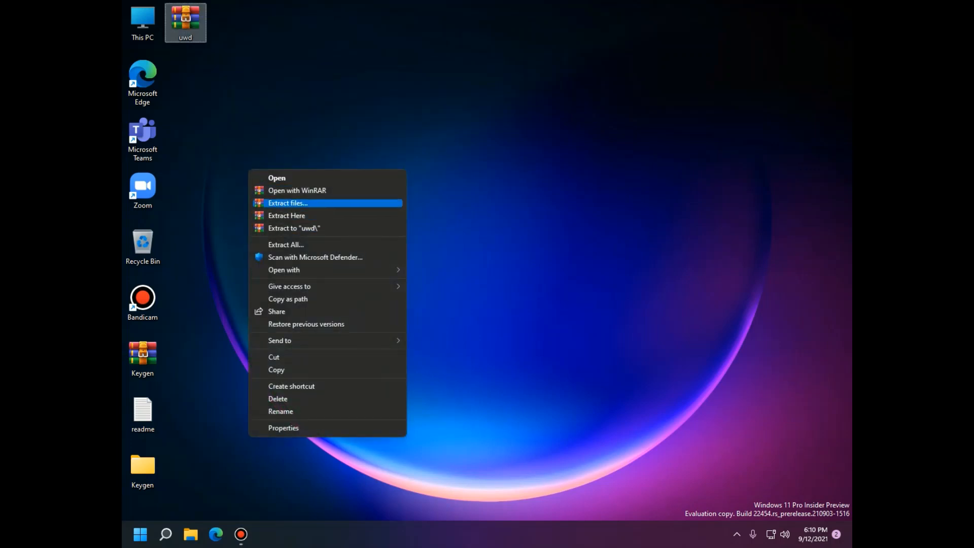
Extract the uwd archive to the Desktop via Extract files... with Desktop as destination
left_click(288, 203)
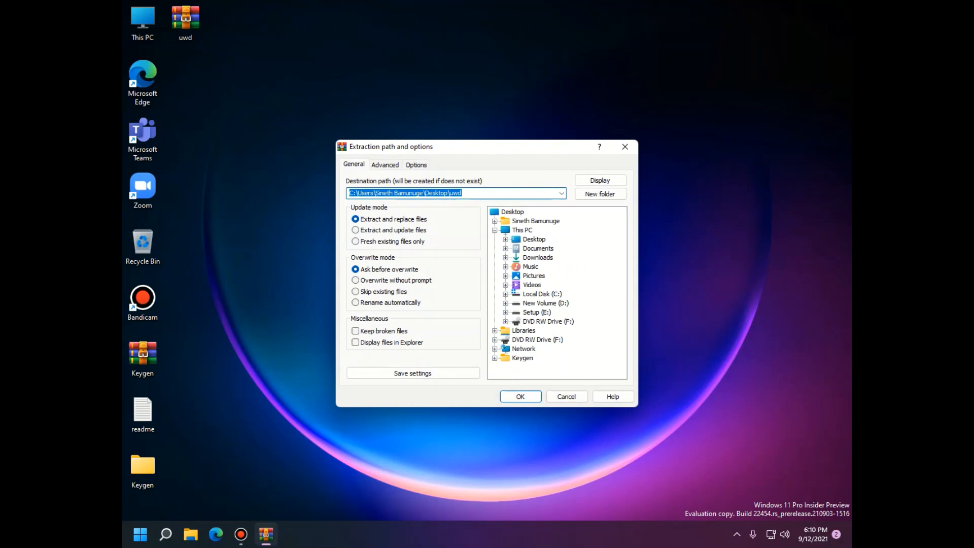
left_click(533, 238)
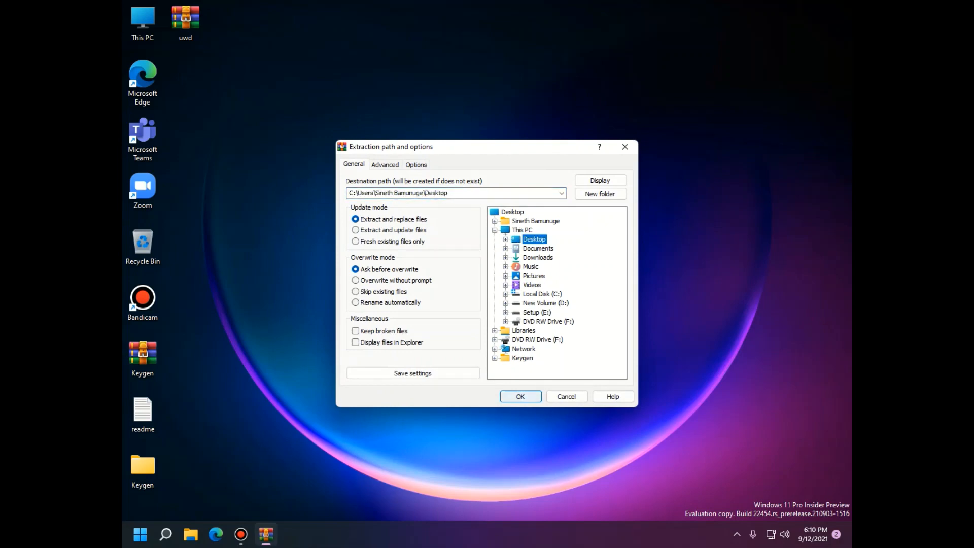
left_click(520, 395)
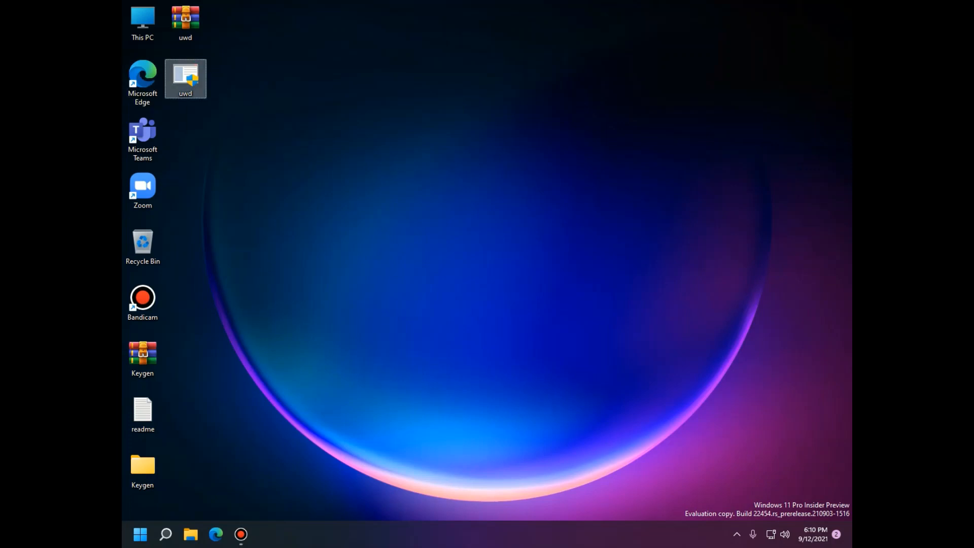
Launch uwd and install it, accepting the untested-build and automatic sign-out warnings
double_click(184, 79)
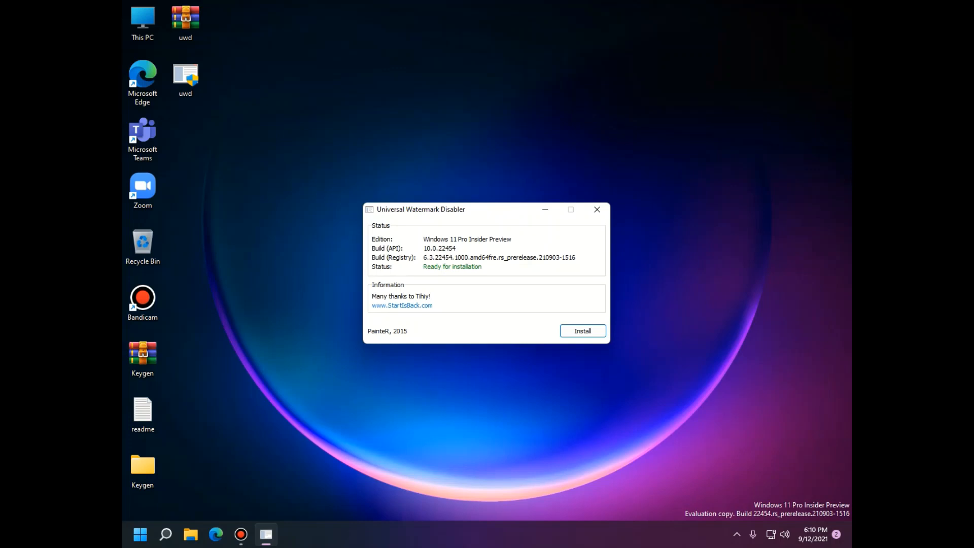
left_click(582, 331)
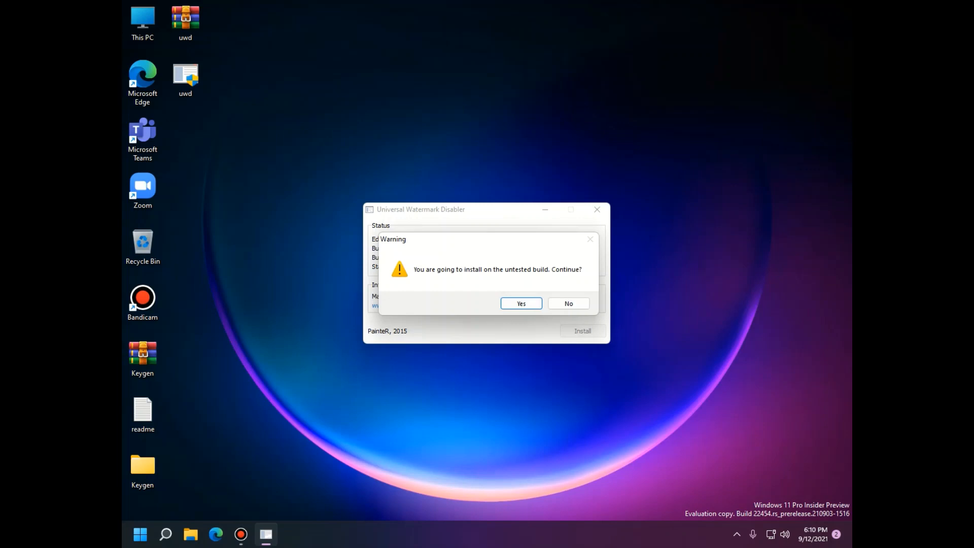
left_click(521, 303)
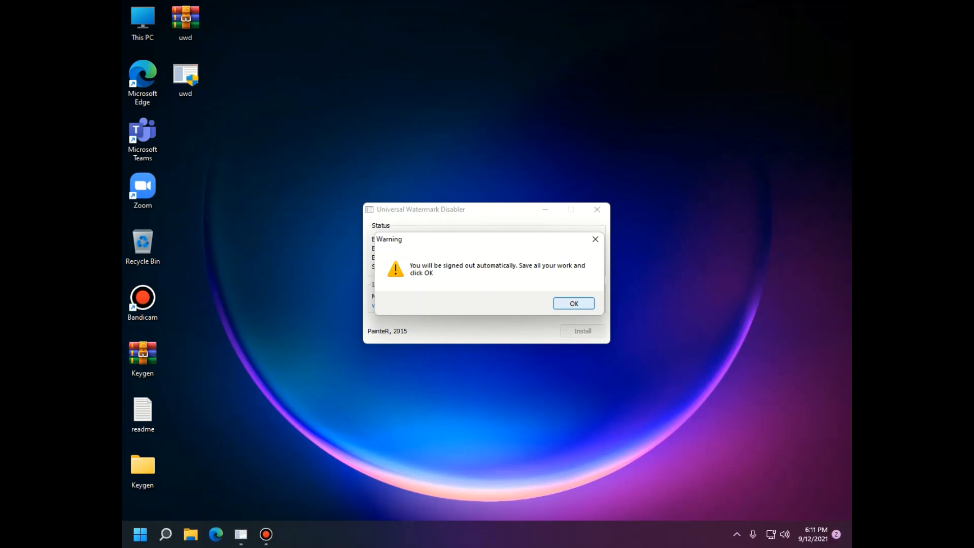
left_click(573, 304)
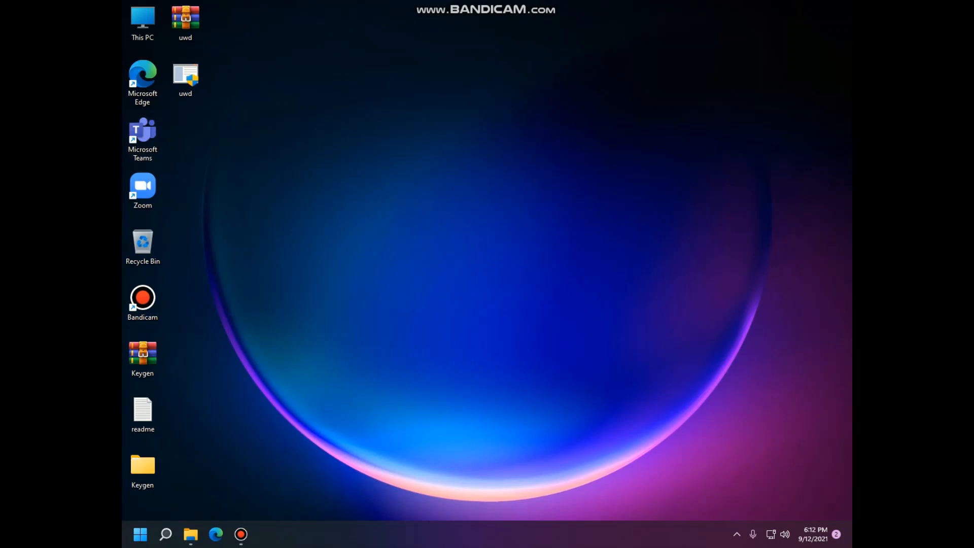
Select the uwd program on the watermark-free desktop after signing back in
left_click(184, 75)
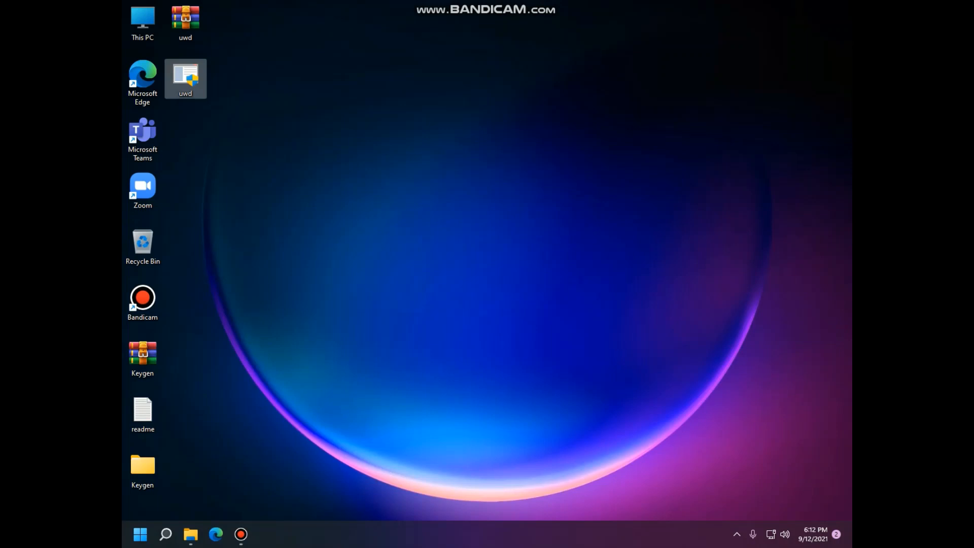
double_click(184, 80)
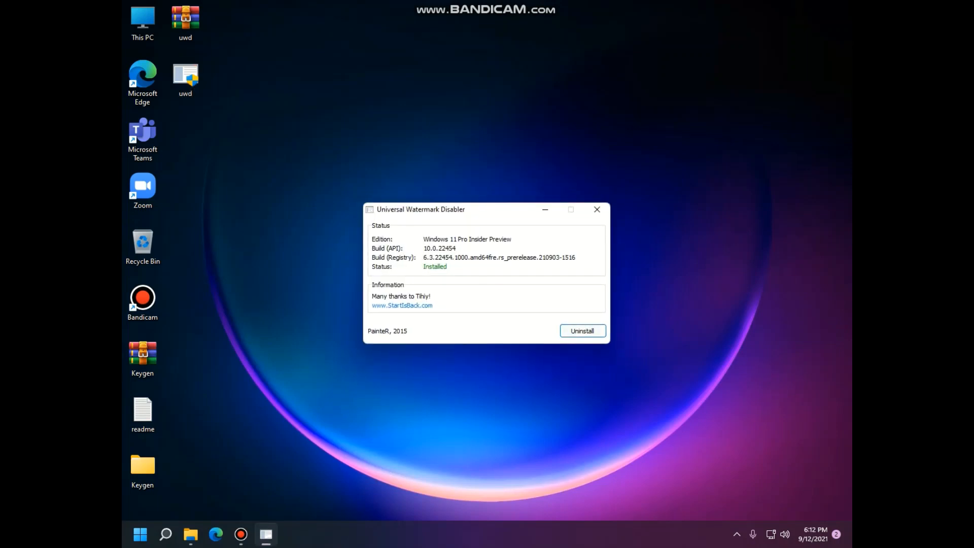
left_click(597, 209)
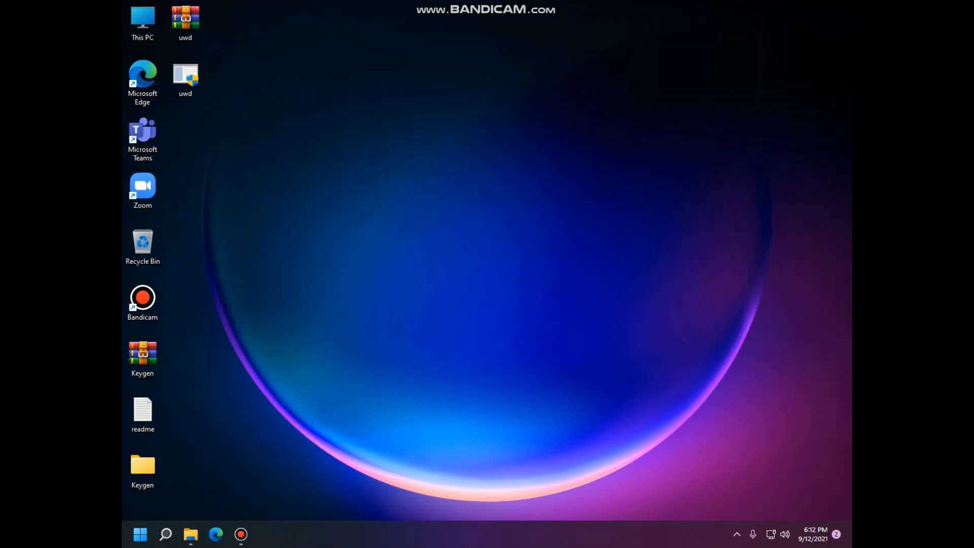